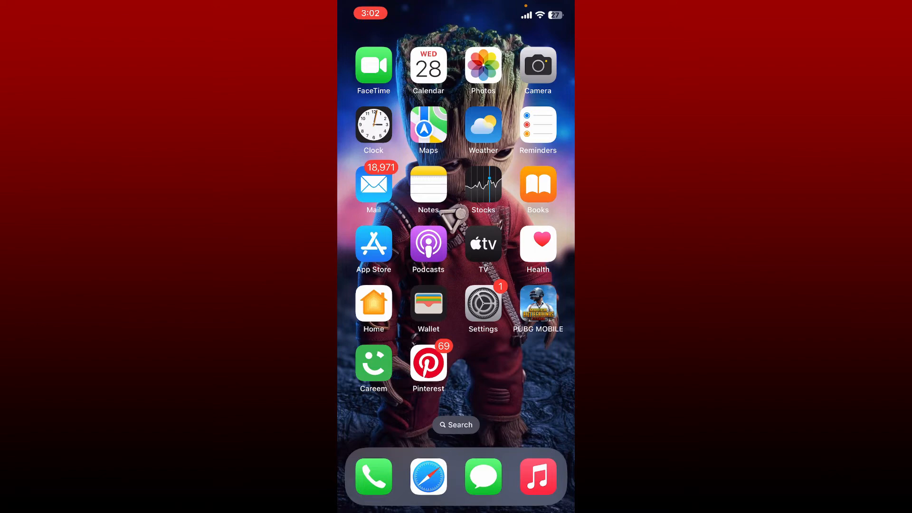
Go from the home screen into Settings and reach the FaceTime settings page
{"action": "left_click", "coordinate": [483, 304]}
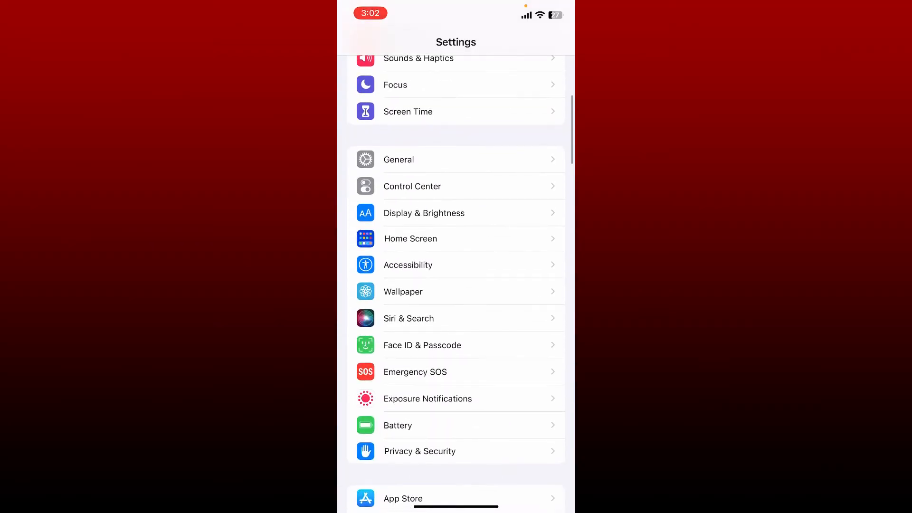
{"action": "scroll", "scroll_direction": "down", "scroll_amount": 3}
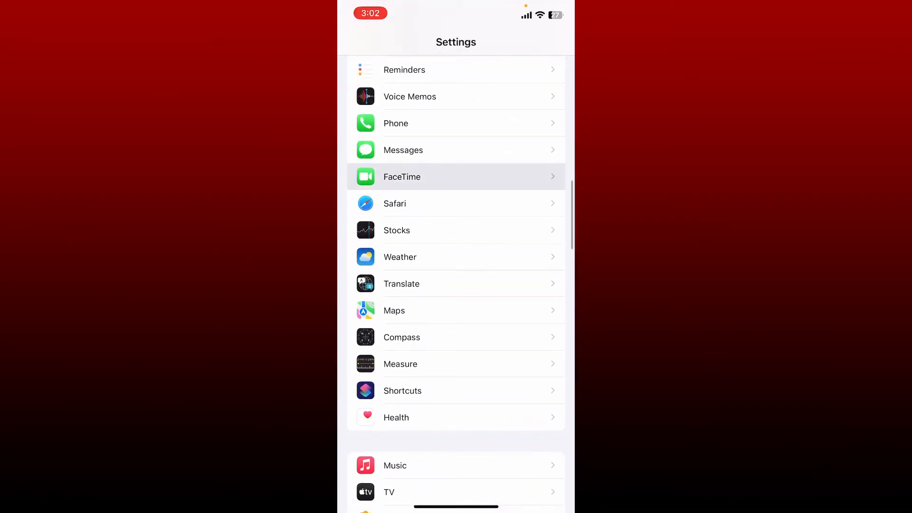
{"action": "left_click", "coordinate": [456, 177]}
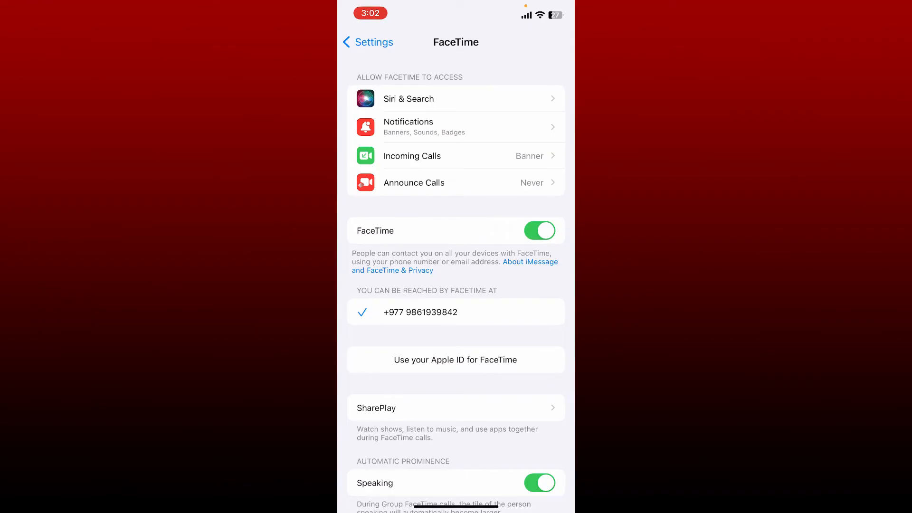
Toggle FaceTime off and back on, then return to the main Settings list
{"action": "left_click", "coordinate": [540, 230]}
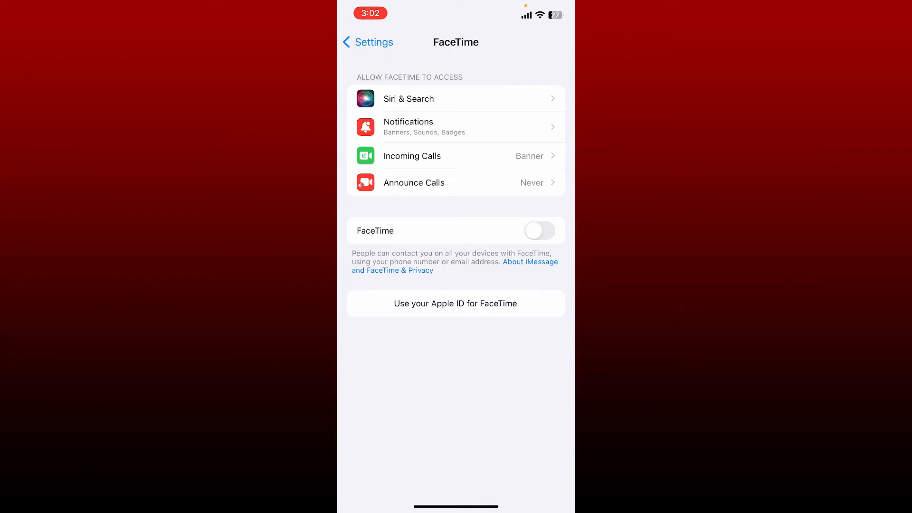
{"action": "left_click", "coordinate": [540, 230]}
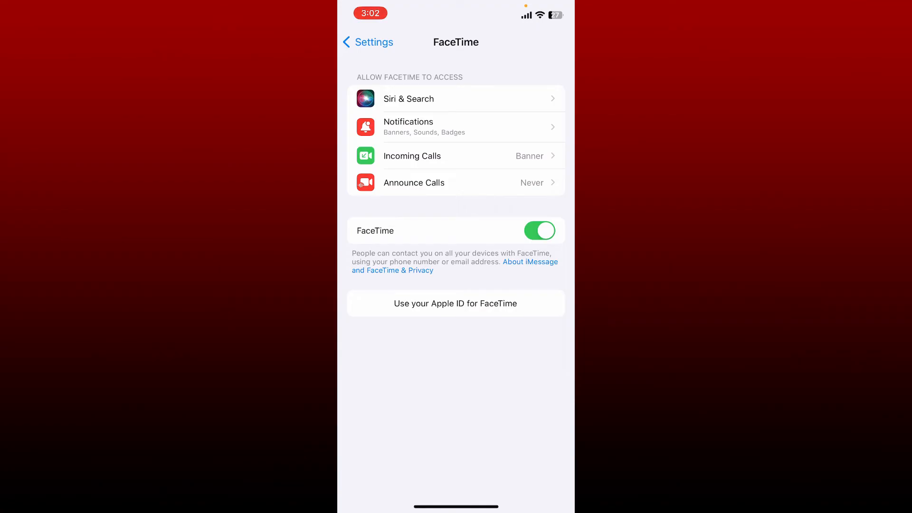
{"action": "left_click", "coordinate": [367, 42]}
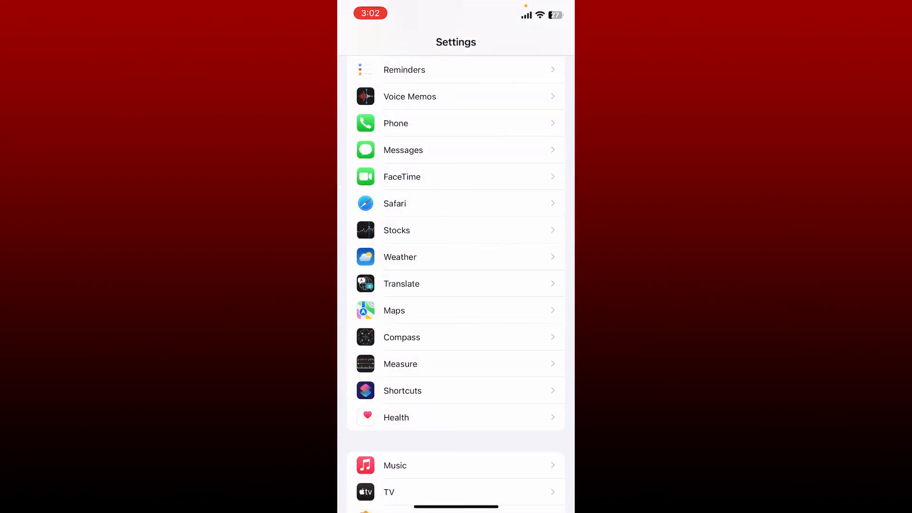